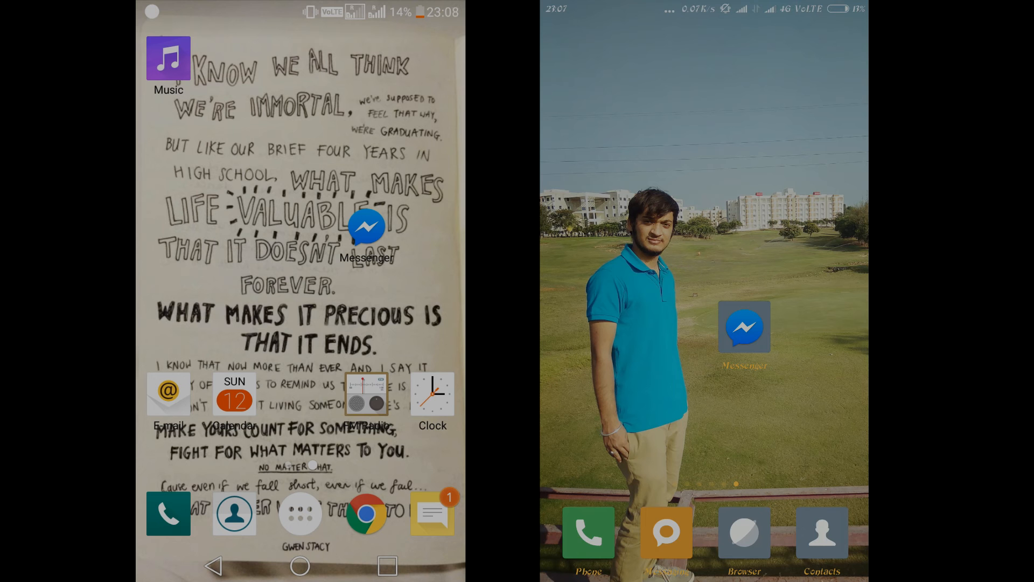
Launch Messenger on both phones so each shows its conversation list.
left_click(746, 331)
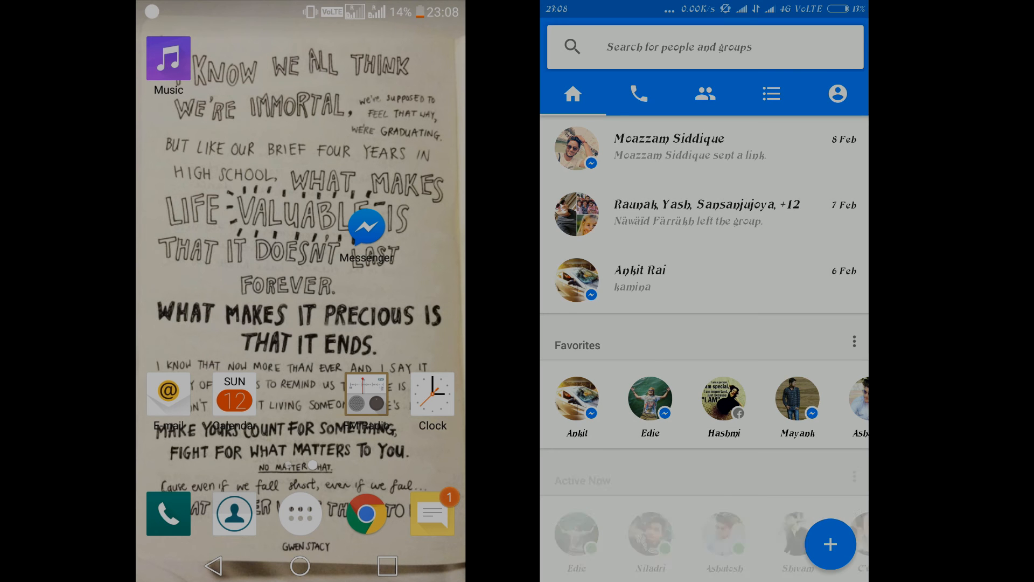
left_click(366, 226)
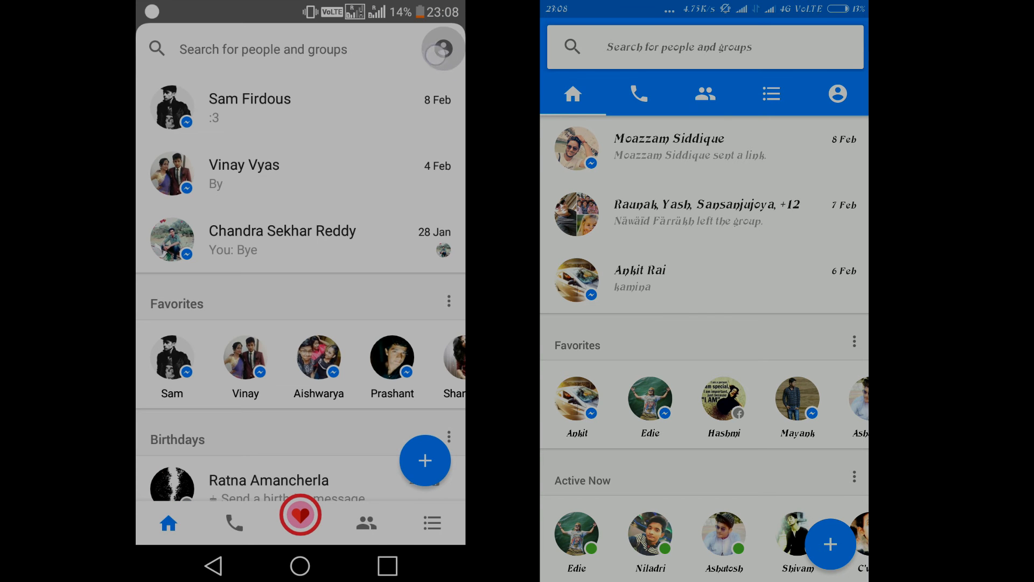
Turn on Secret Conversations from the first phone's profile settings.
left_click(442, 49)
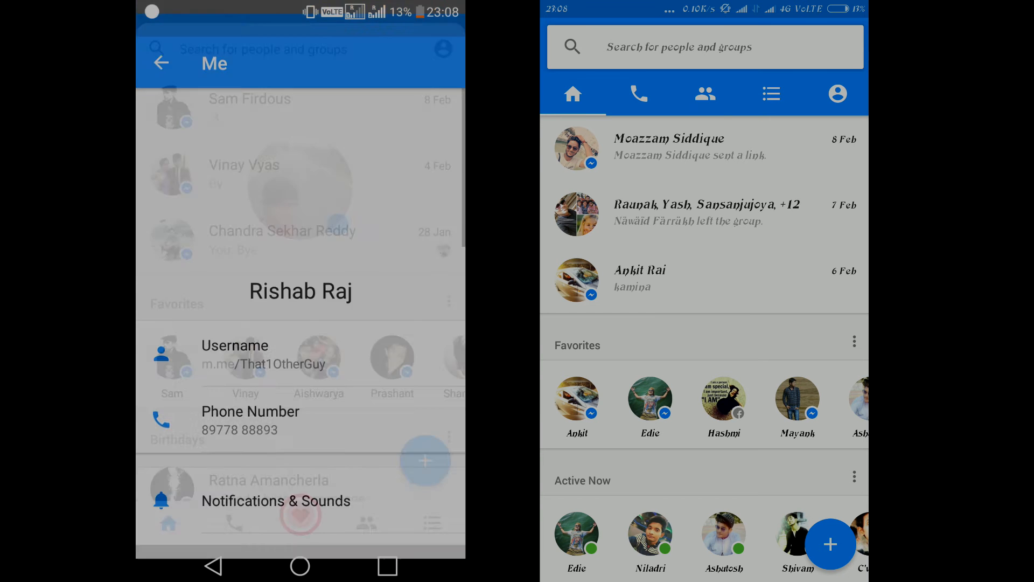
scroll("down", 3)
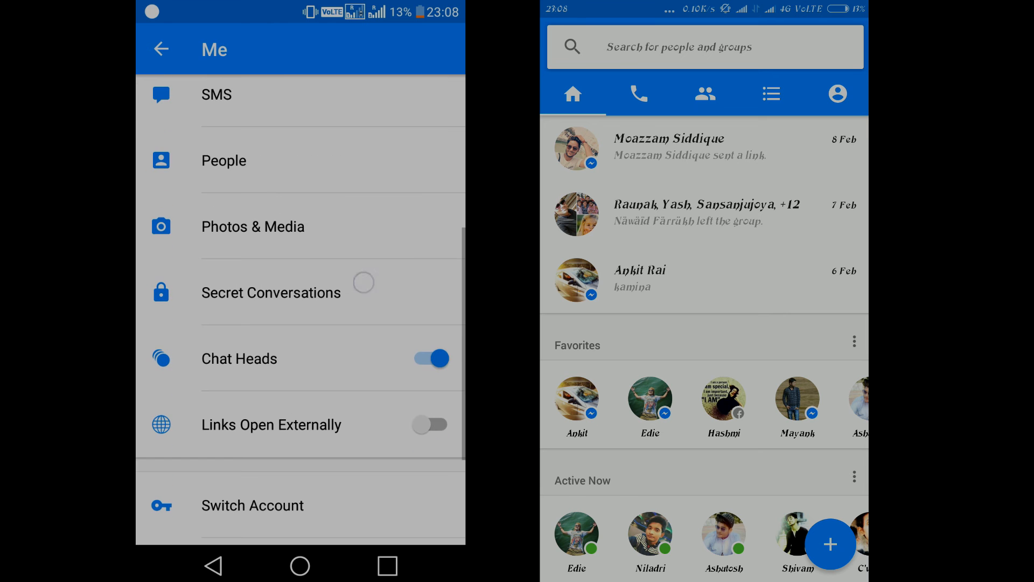
left_click(272, 293)
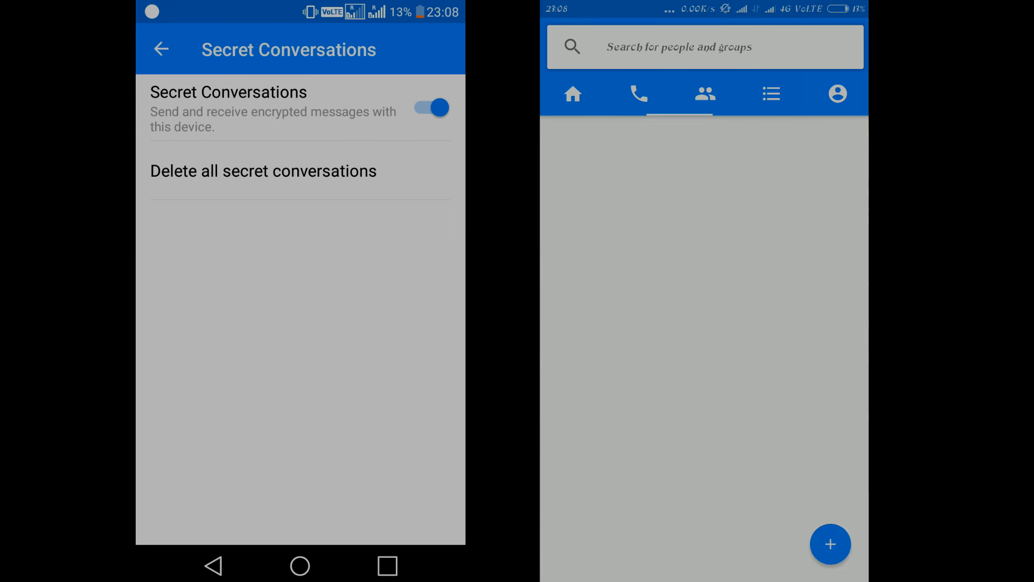
Turn on Secret Conversations on the second phone and return to its conversation list.
left_click(838, 93)
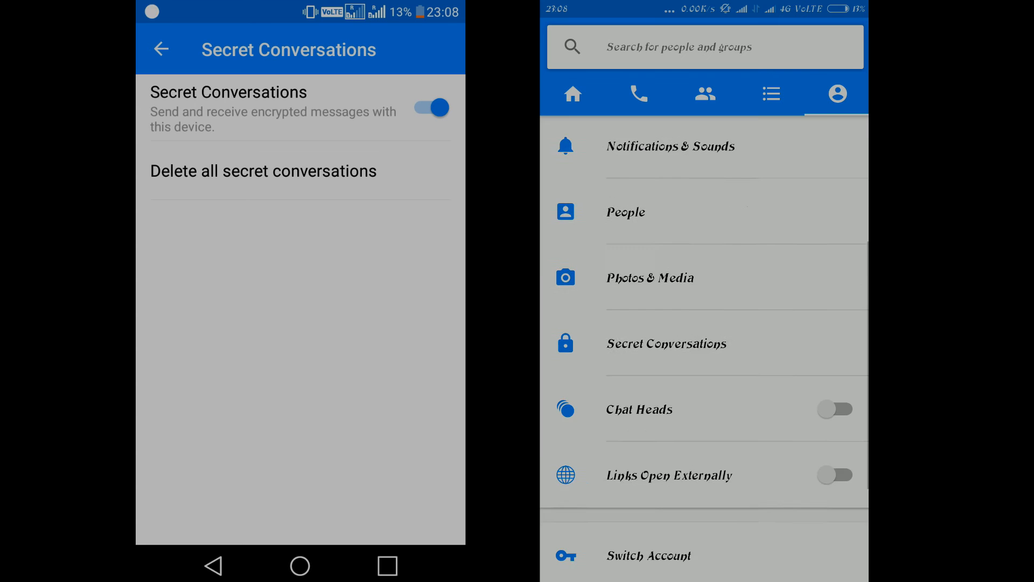
left_click(666, 344)
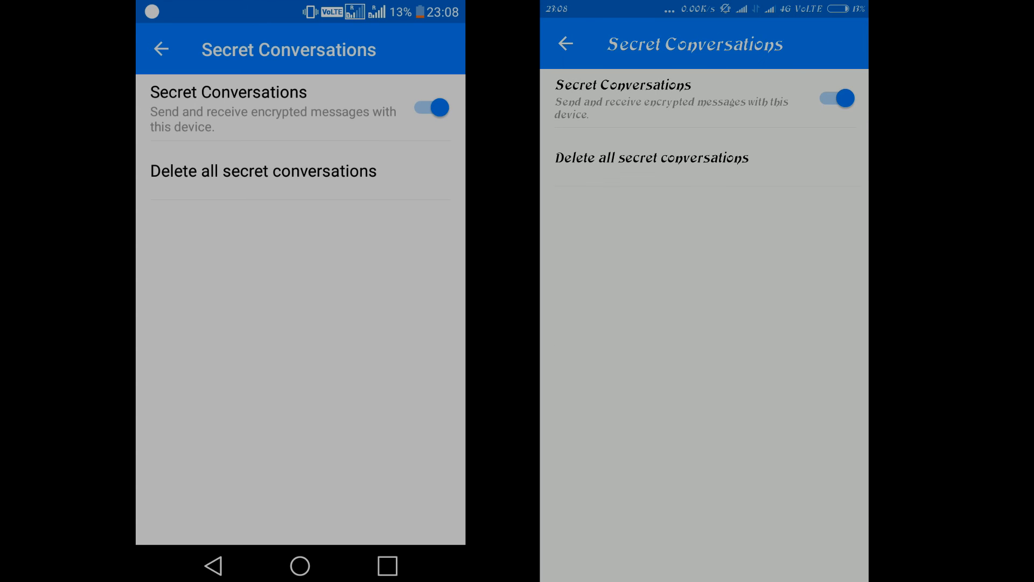
left_click(568, 41)
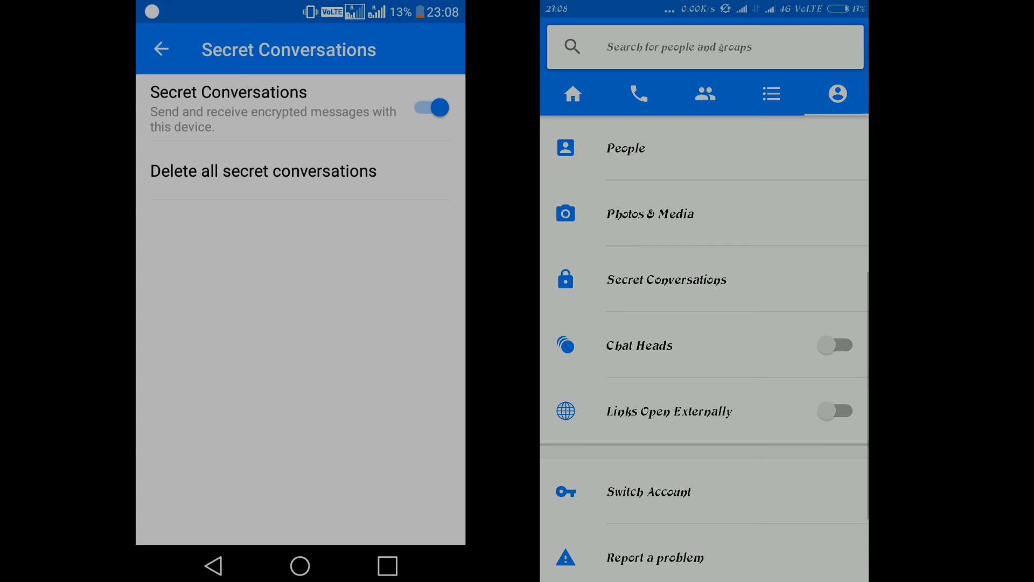
left_click(705, 93)
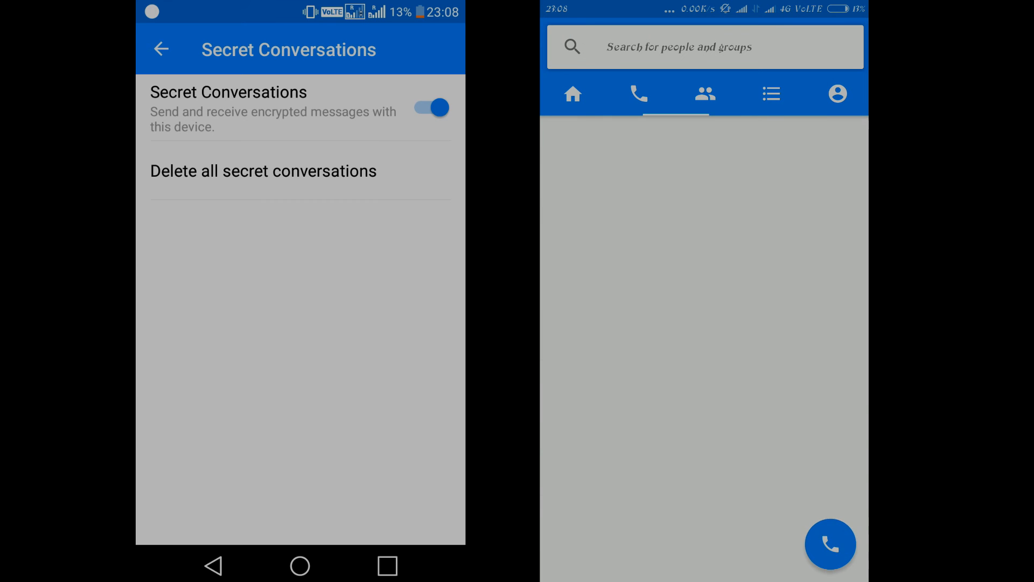
left_click(573, 94)
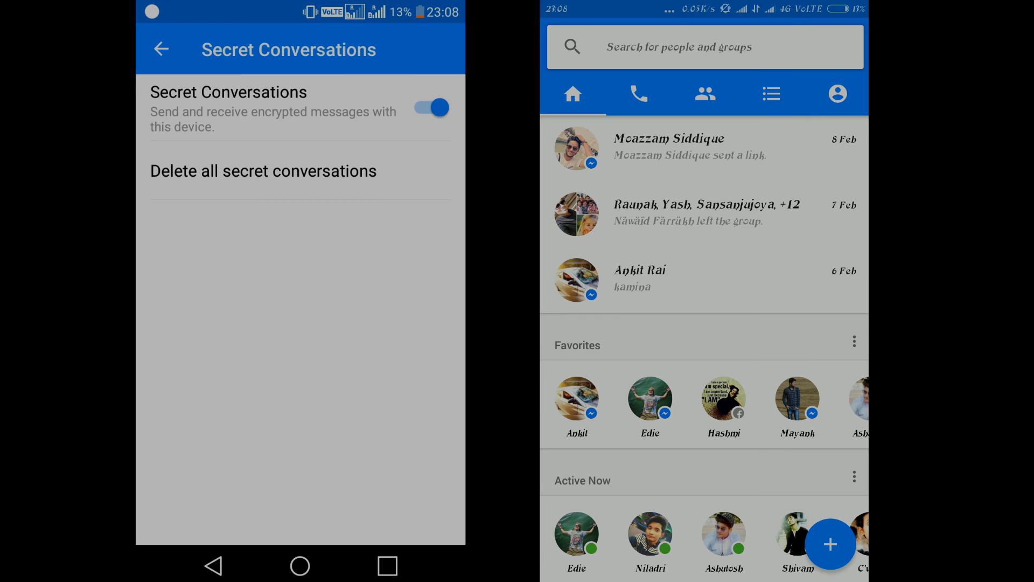
left_click(164, 49)
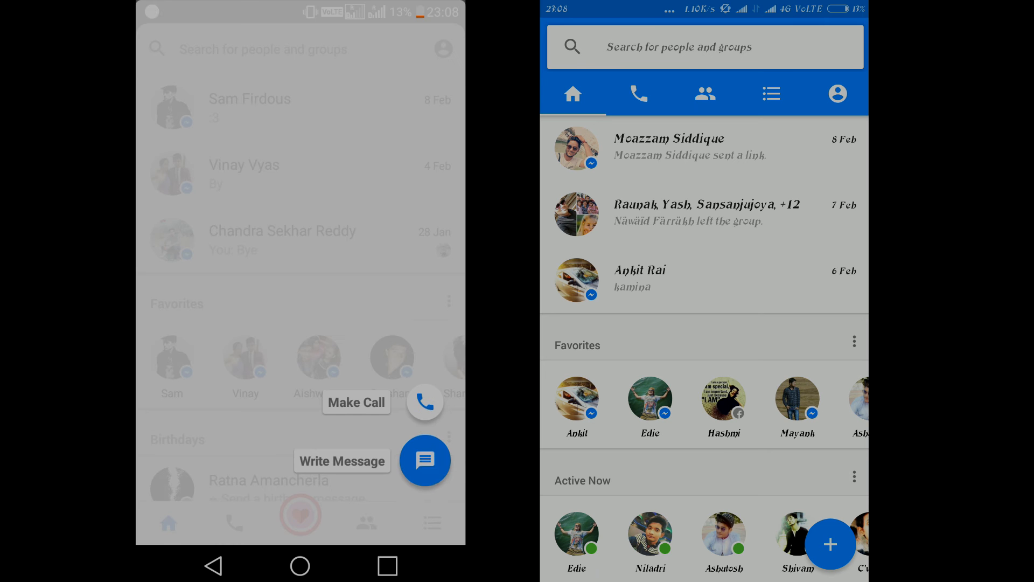
left_click(424, 460)
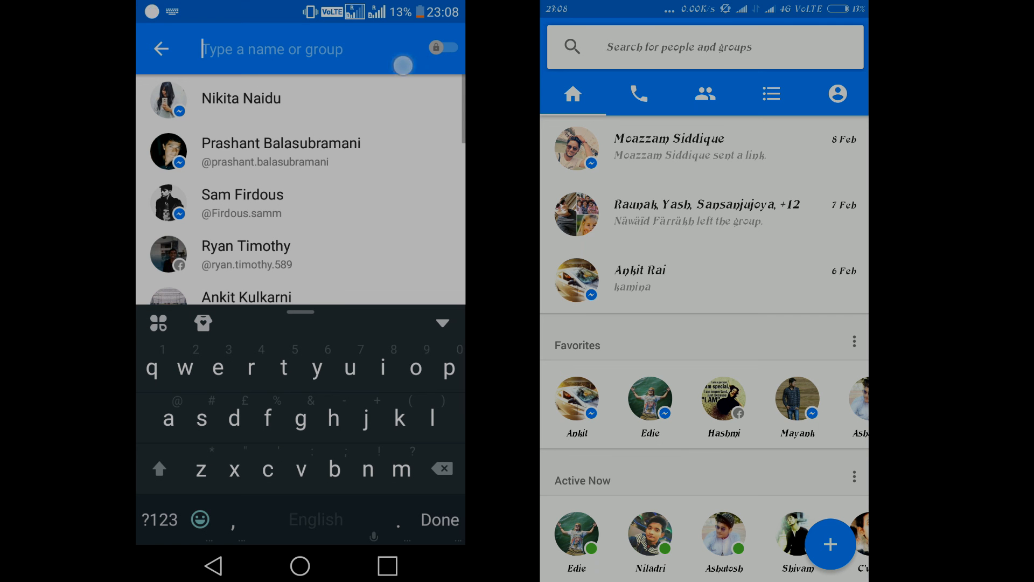
left_click(441, 46)
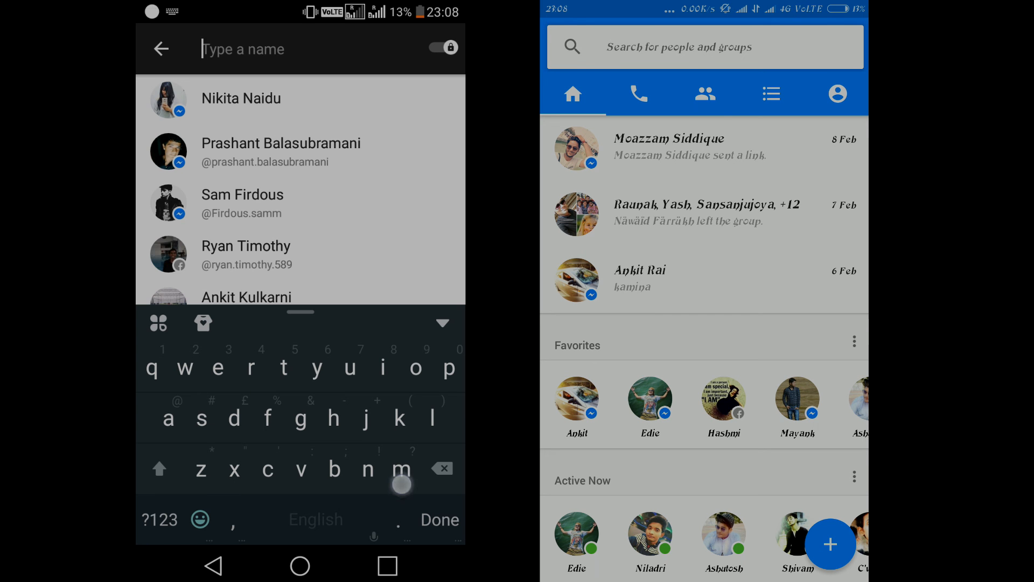
type("meer")
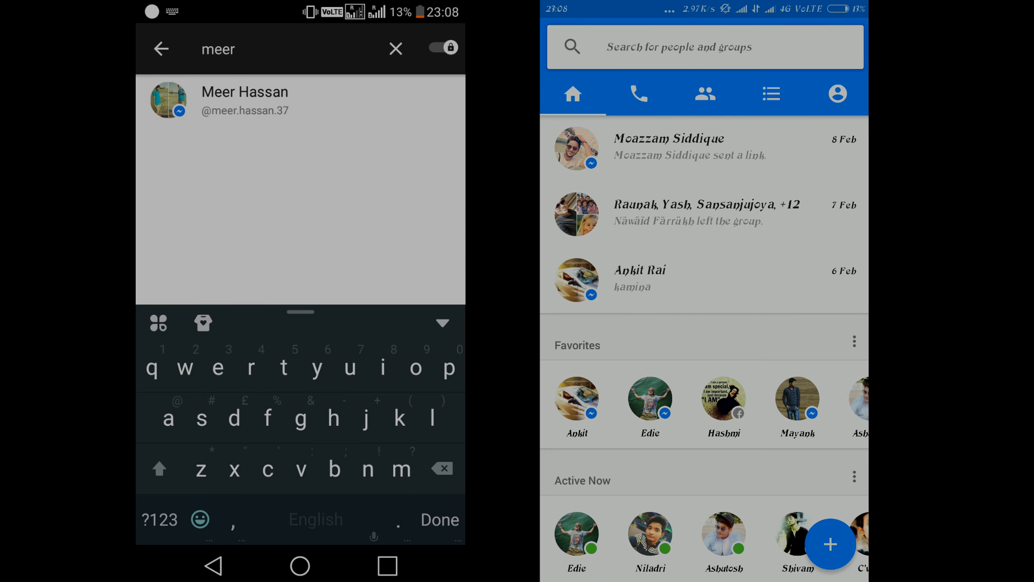
left_click(245, 99)
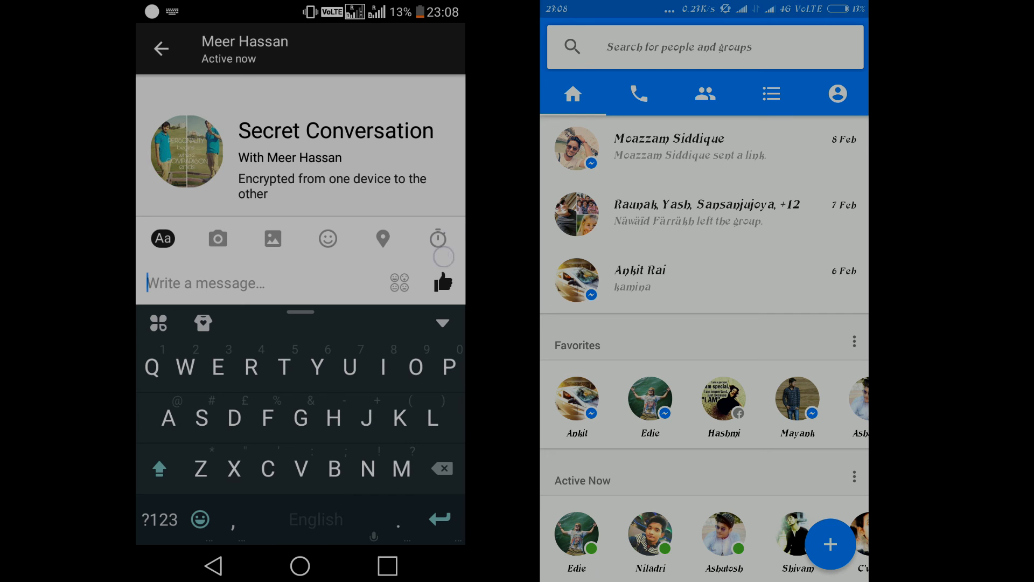
Set the secret chat's disappearing-message timer to 10 seconds.
left_click(437, 238)
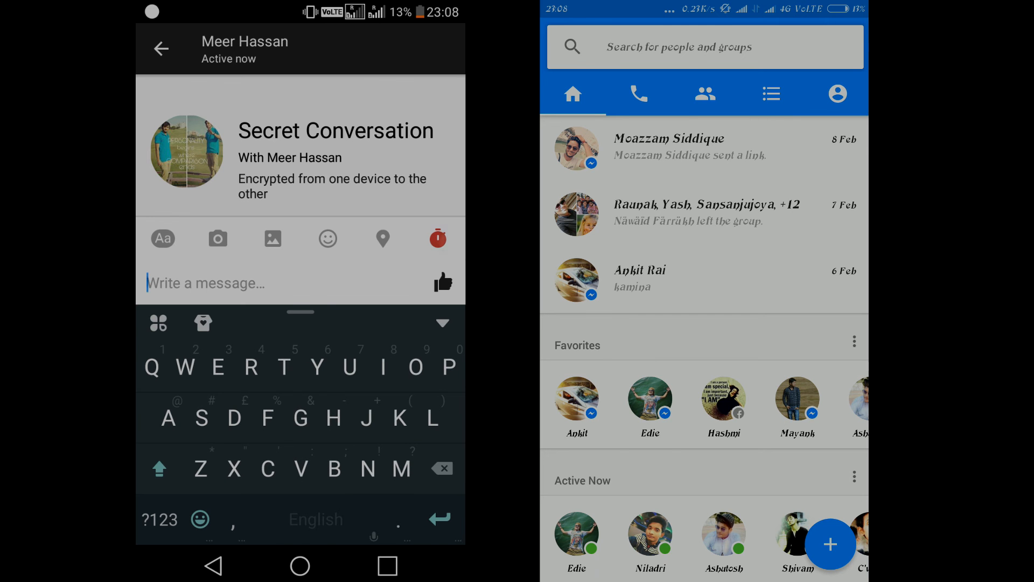
left_click(437, 238)
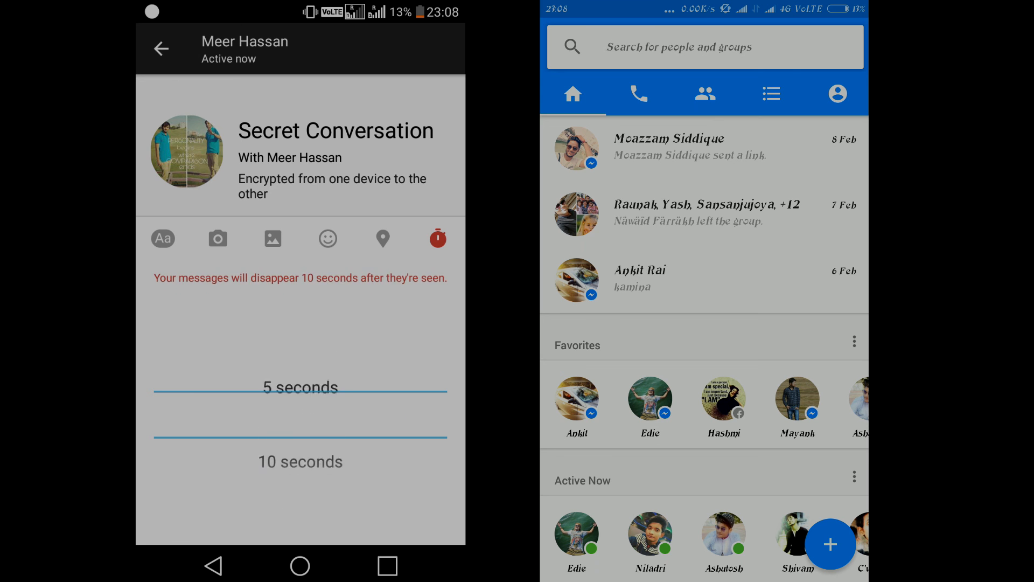
scroll("down", 3)
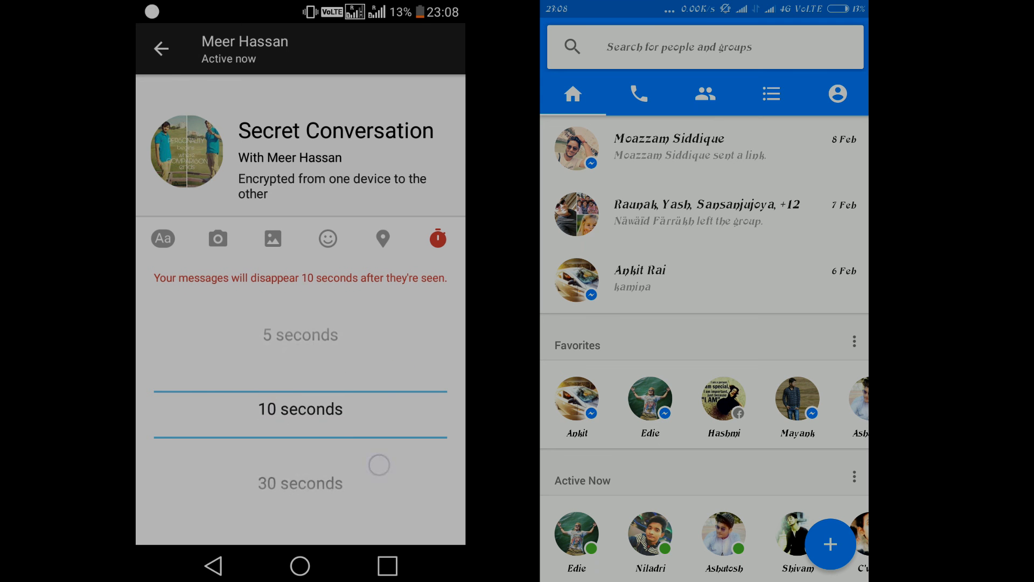
scroll("down", 3)
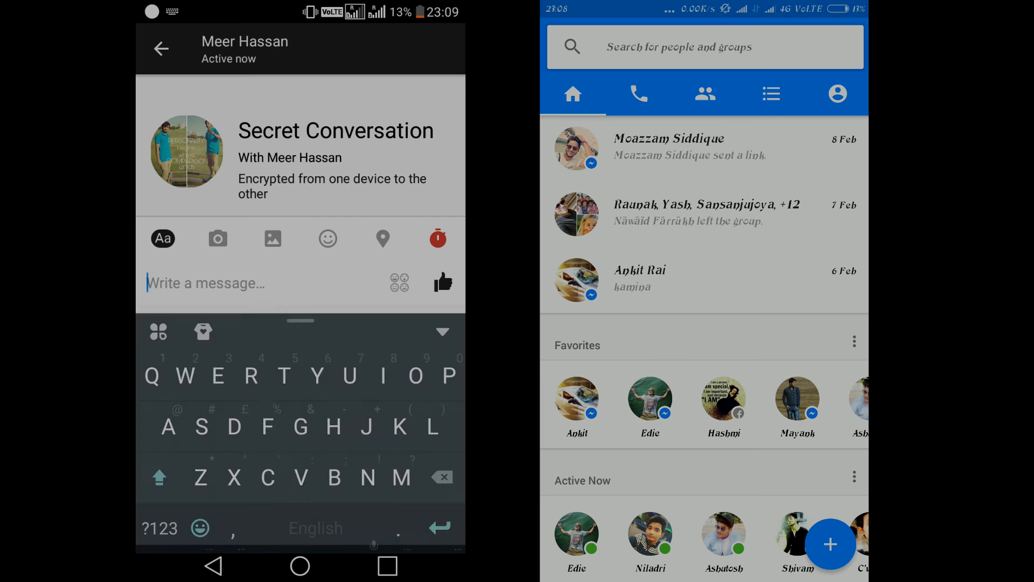
Send a disappearing 'Hi' that arrives on the other phone and vanishes after its countdown.
type("H")
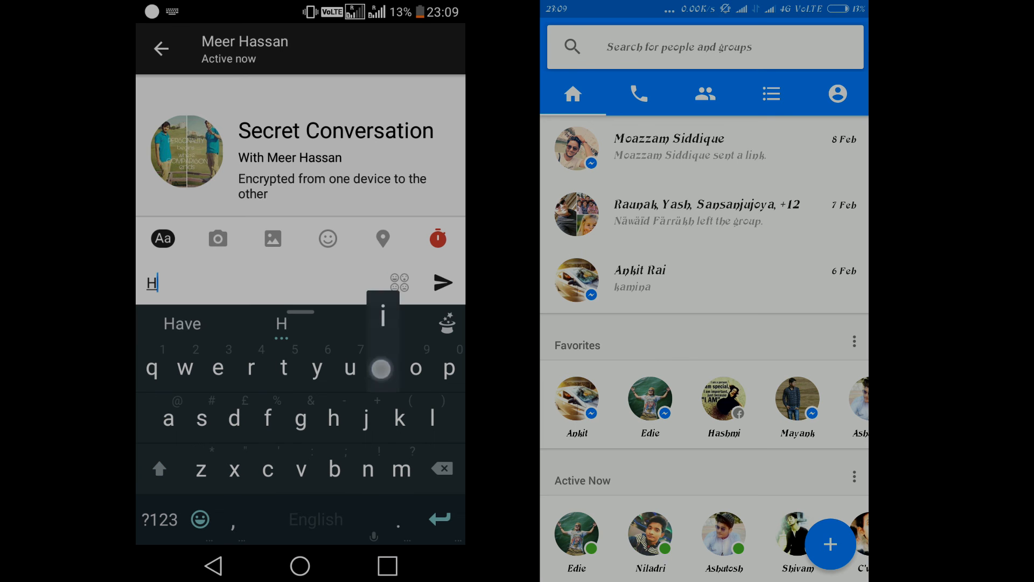
left_click(442, 282)
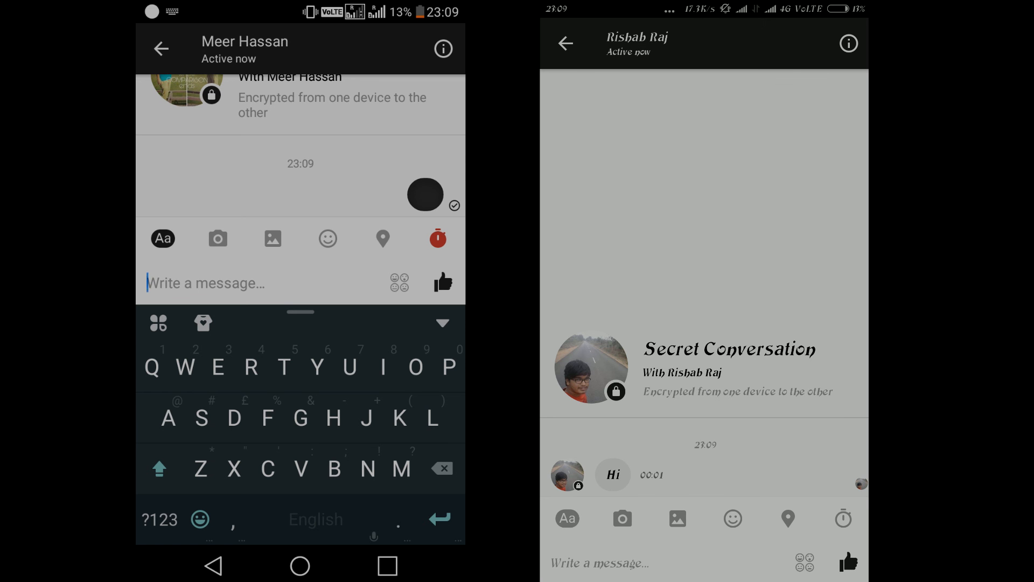
scroll("down", 3)
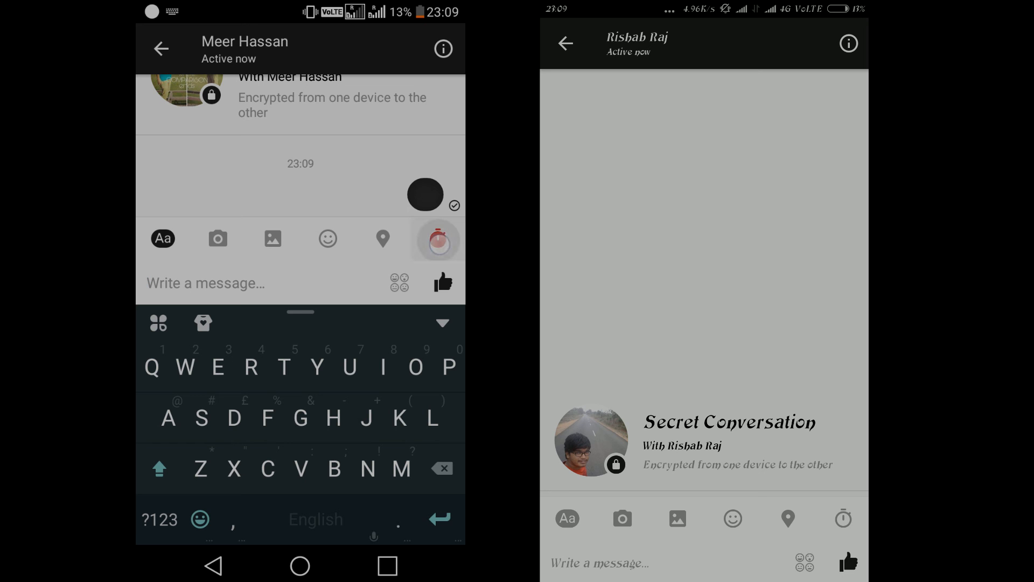
left_click(437, 240)
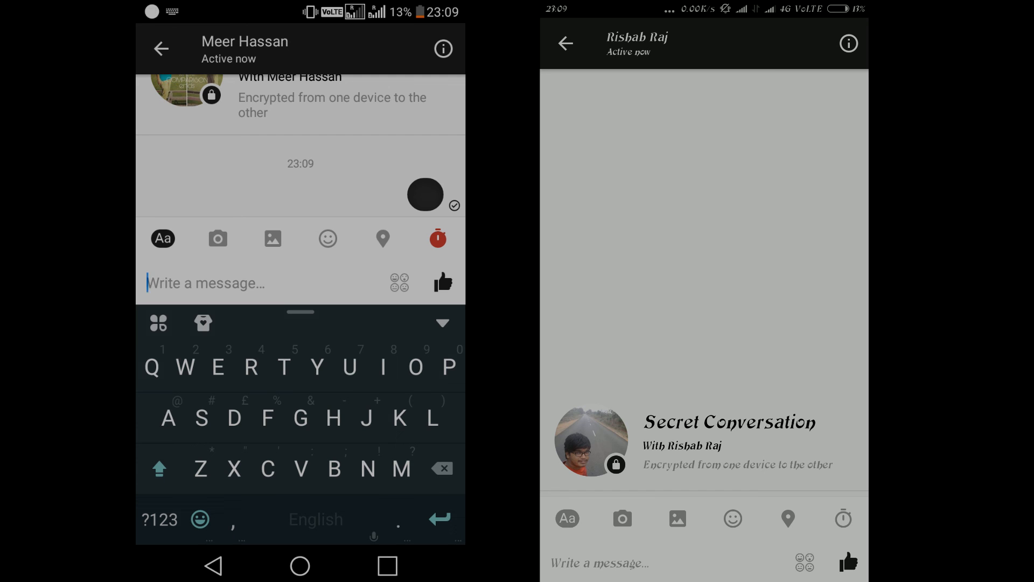
type("Hello")
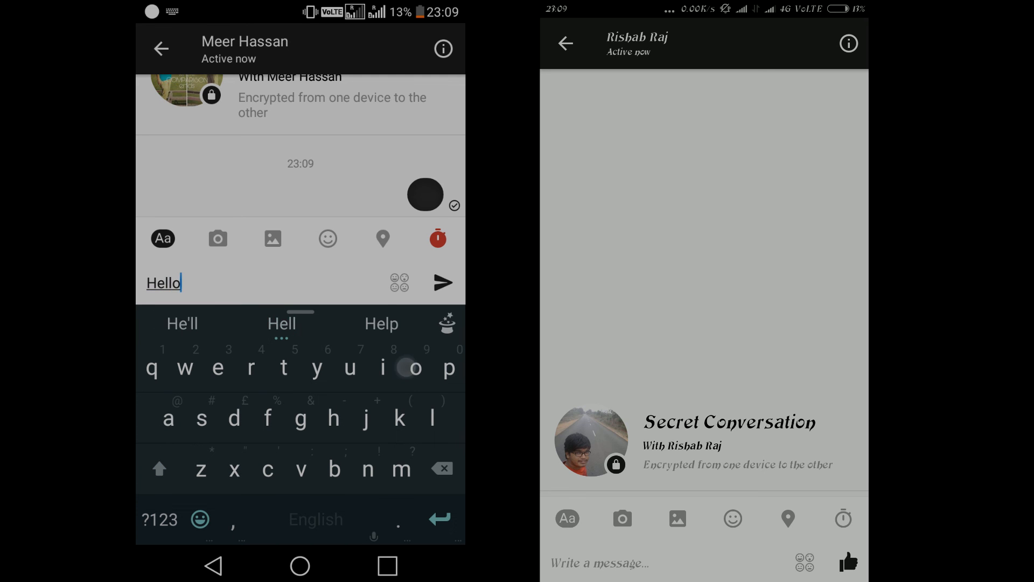
left_click(442, 282)
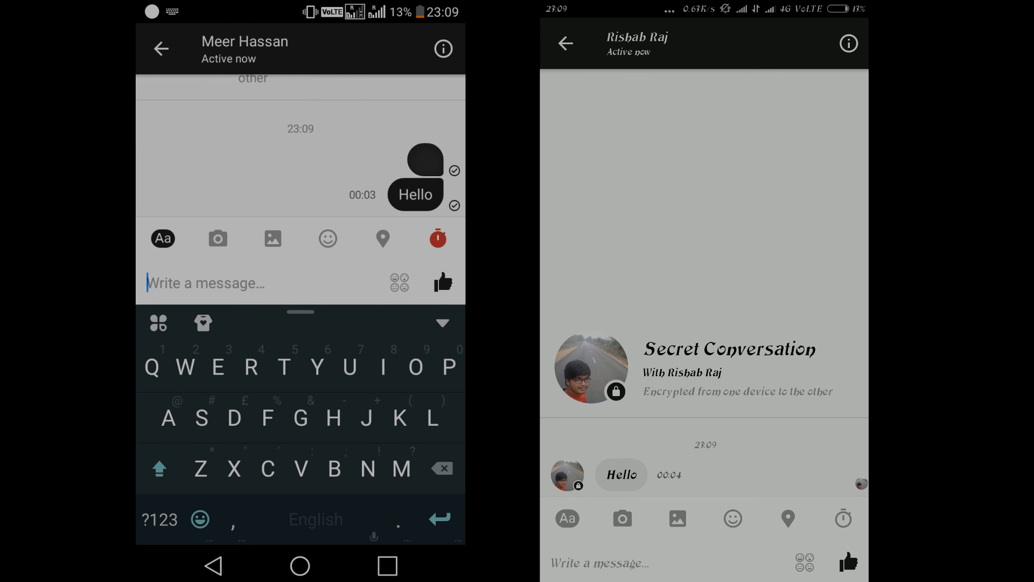